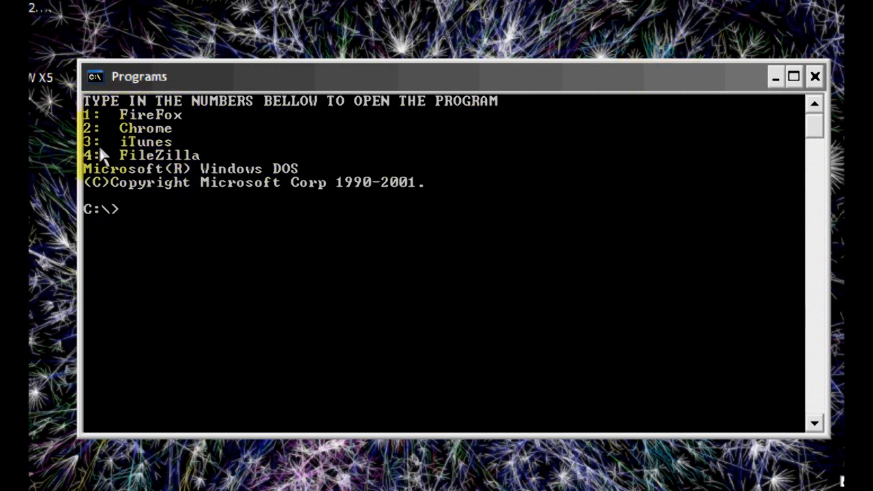
pyautogui.moveTo(191, 153)
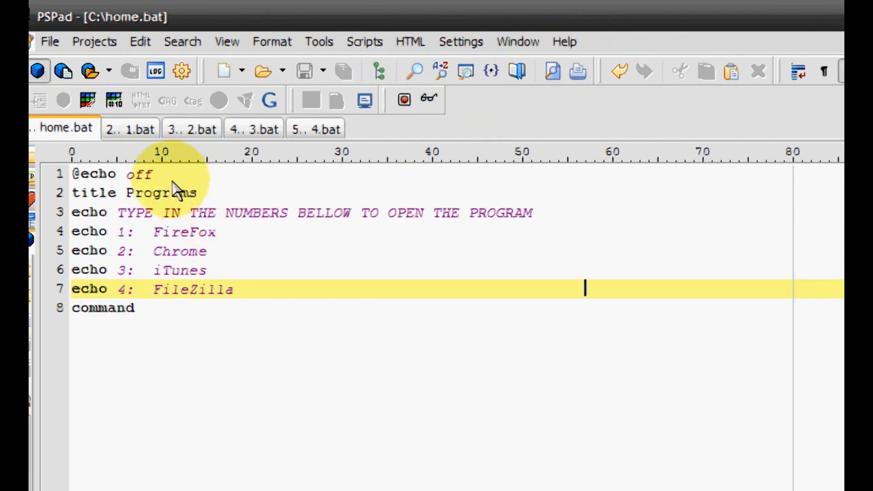
pyautogui.moveTo(170, 178)
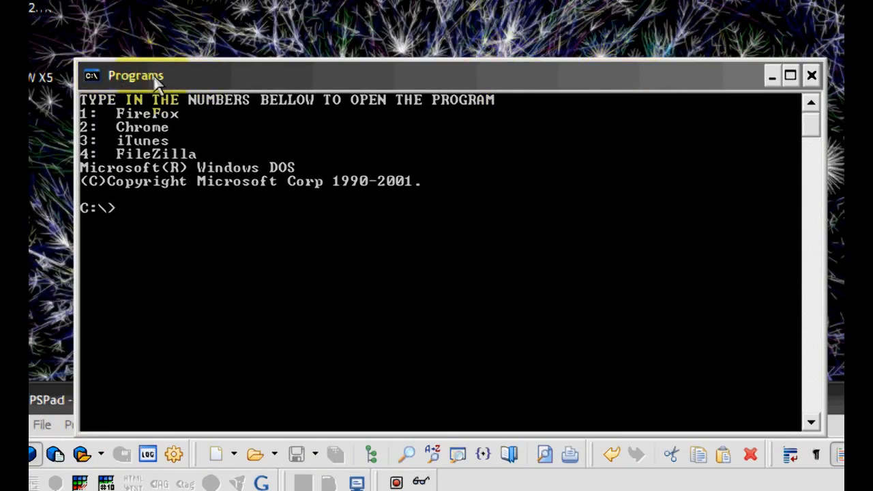
# - Leave the Programs console menu and bring PSPad's home.bat script back into view
pyautogui.click(48, 401)
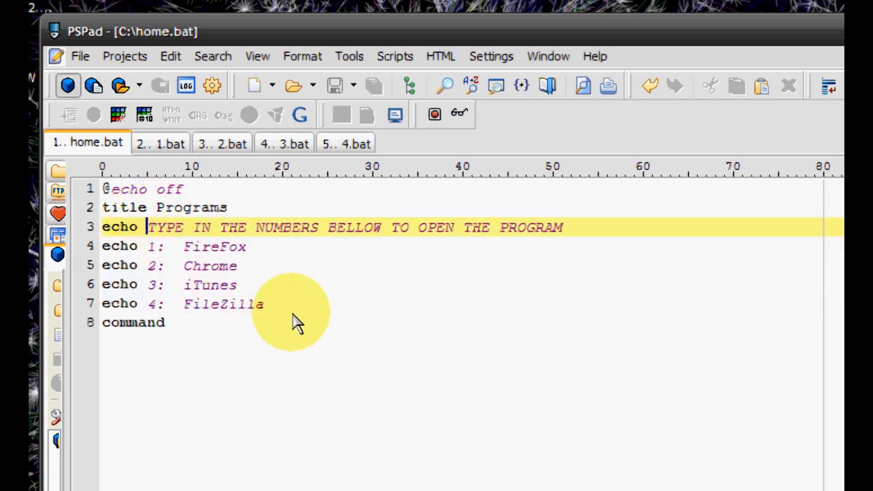
pyautogui.moveTo(170, 329)
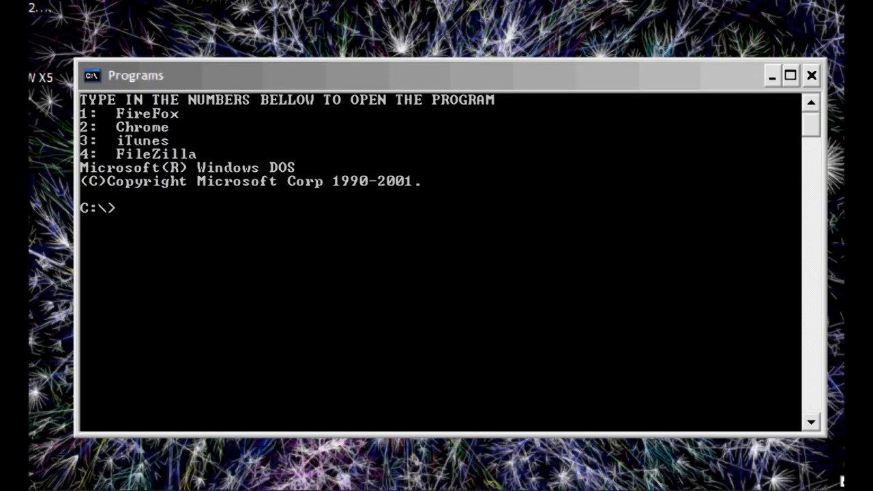
pyautogui.moveTo(232, 276)
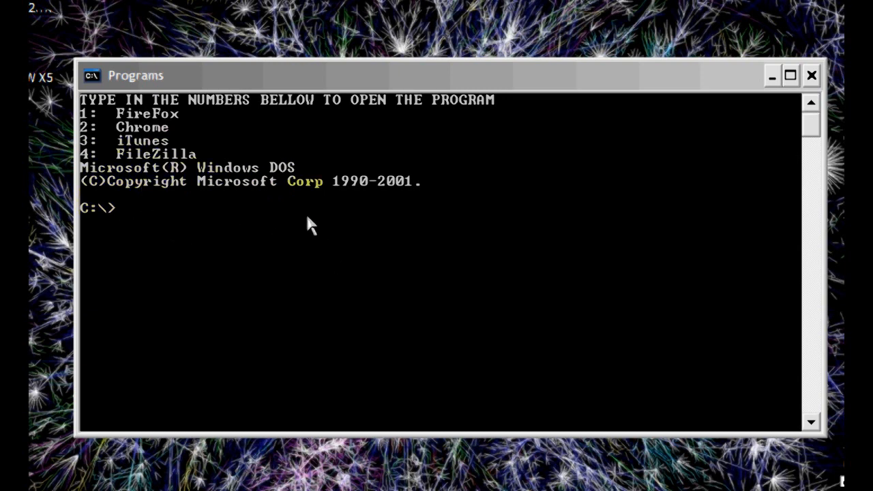
pyautogui.moveTo(307, 75); pyautogui.dragTo(470, 59)
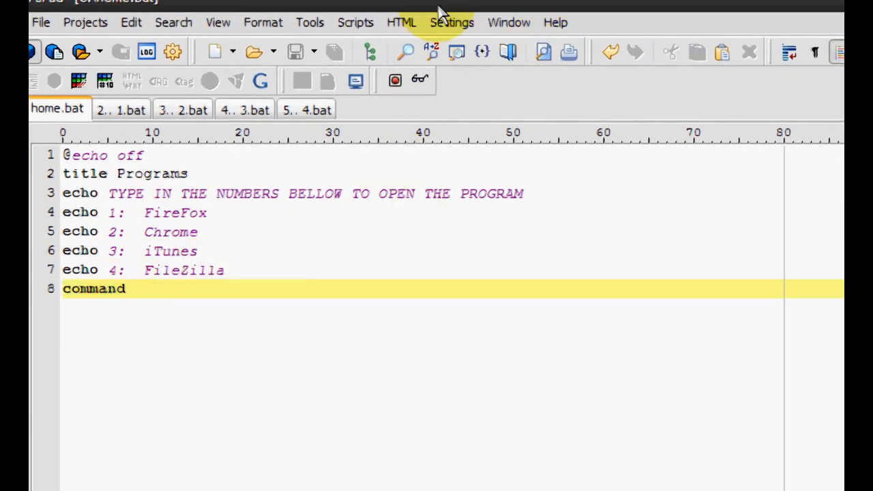
pyautogui.moveTo(127, 239)
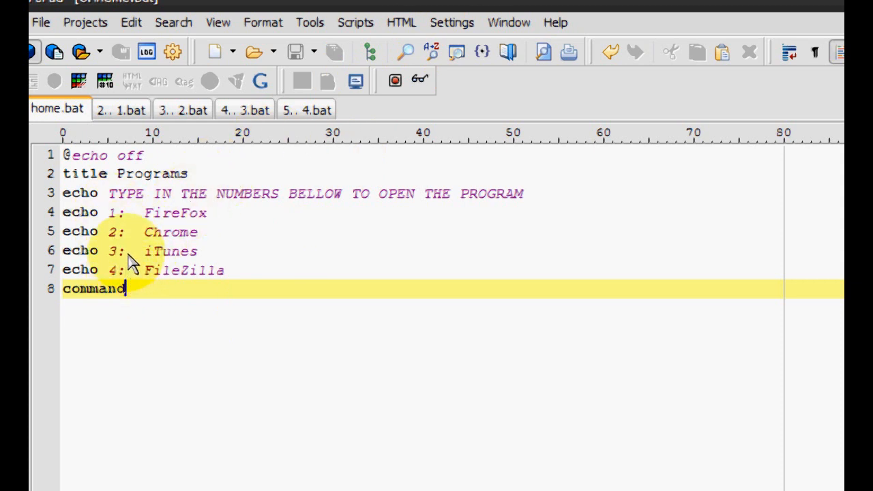
pyautogui.moveTo(130, 239)
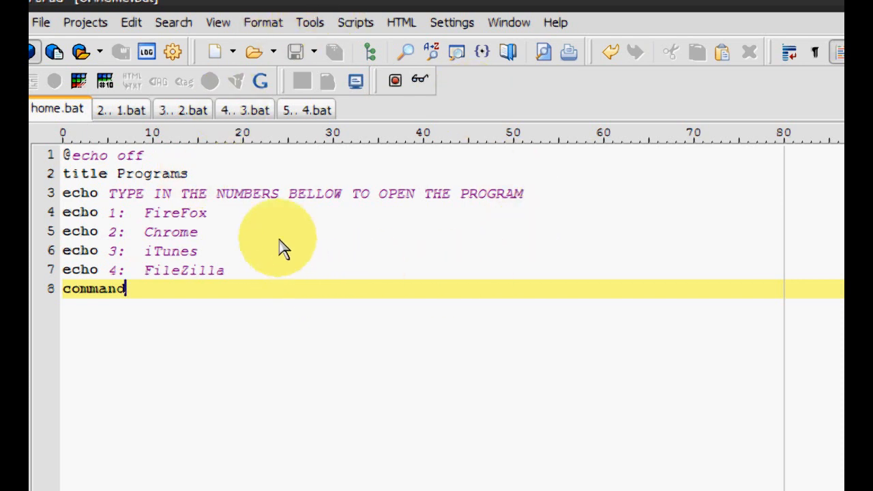
# - View 1.bat, which changes into the Mozilla Firefox folder and starts firefox.exe
pyautogui.click(121, 109)
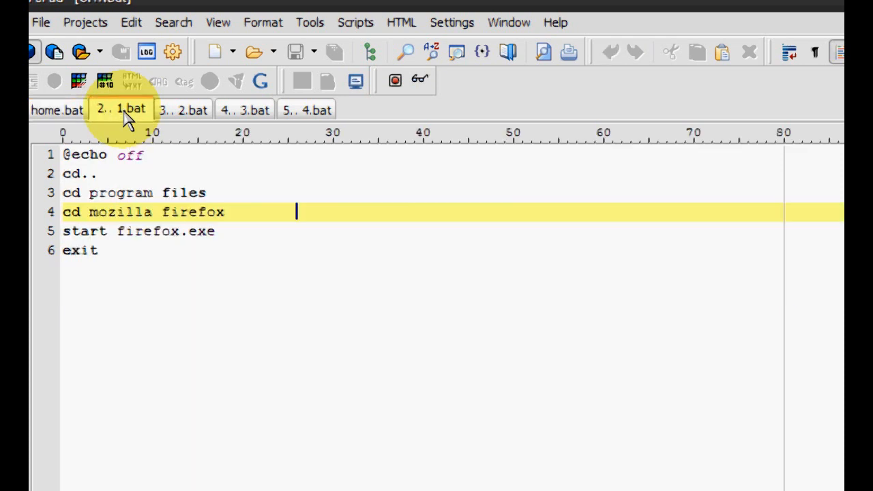
pyautogui.moveTo(139, 184)
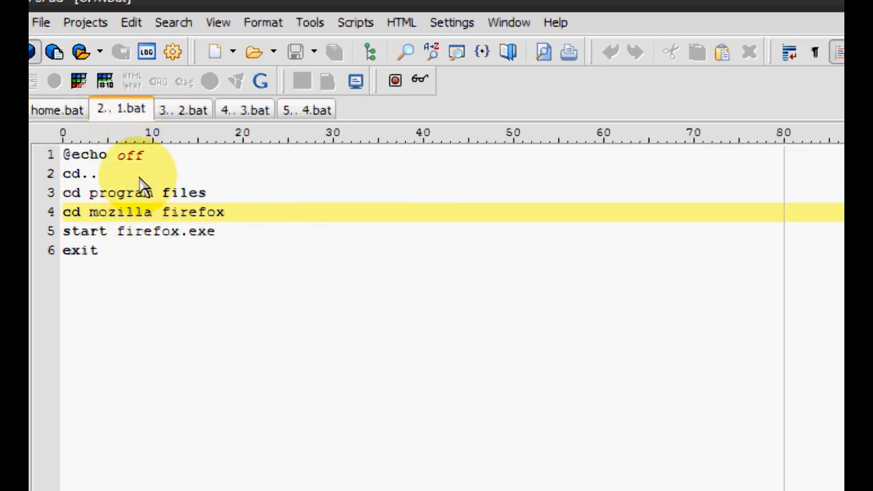
pyautogui.moveTo(126, 181)
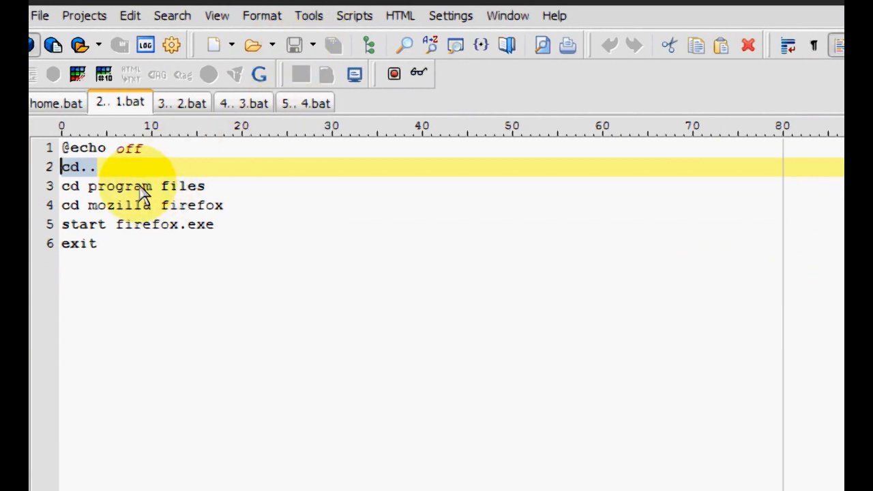
pyautogui.click(99, 167)
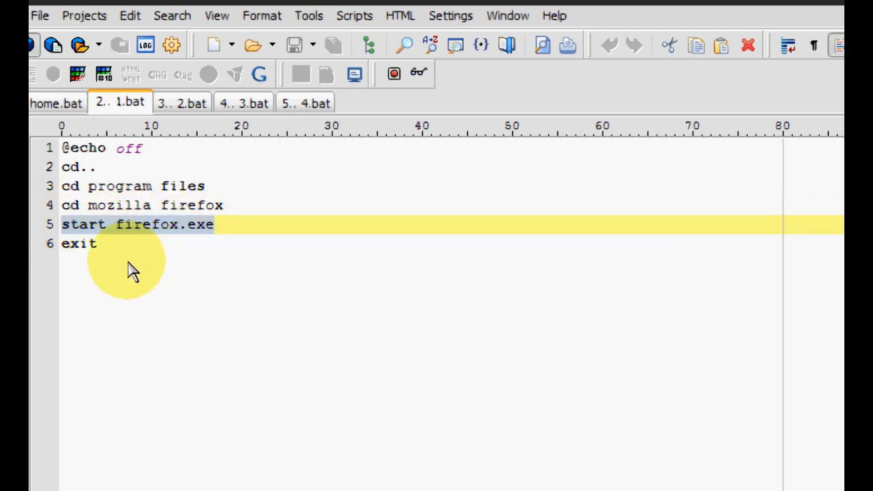
pyautogui.click(97, 244)
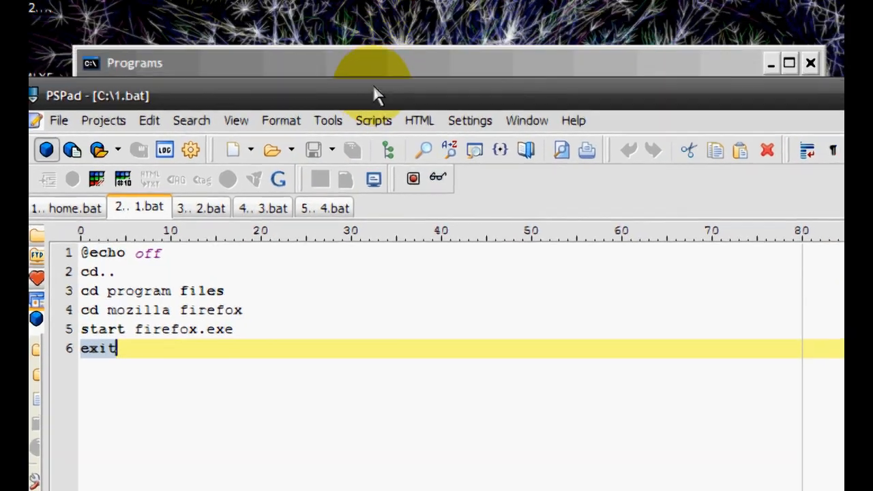
# - Launch Chrome with menu option 2 from the Programs console, then return to home.bat
pyautogui.click(202, 208)
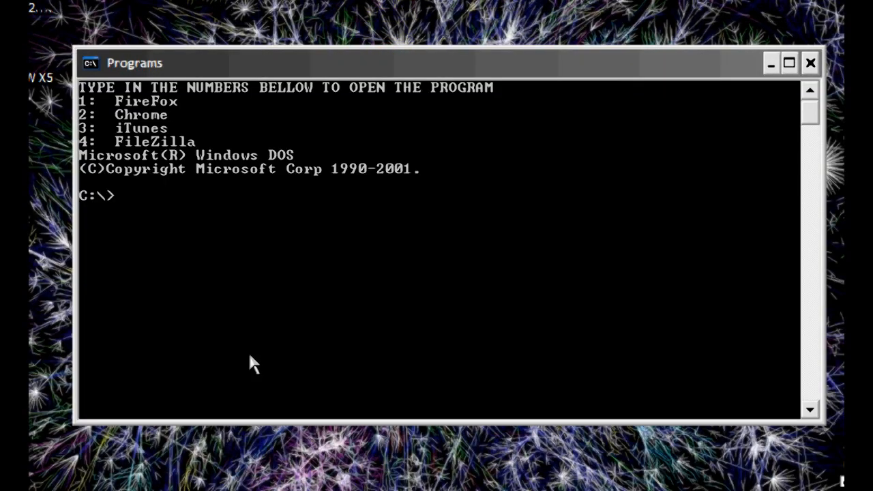
pyautogui.moveTo(169, 234)
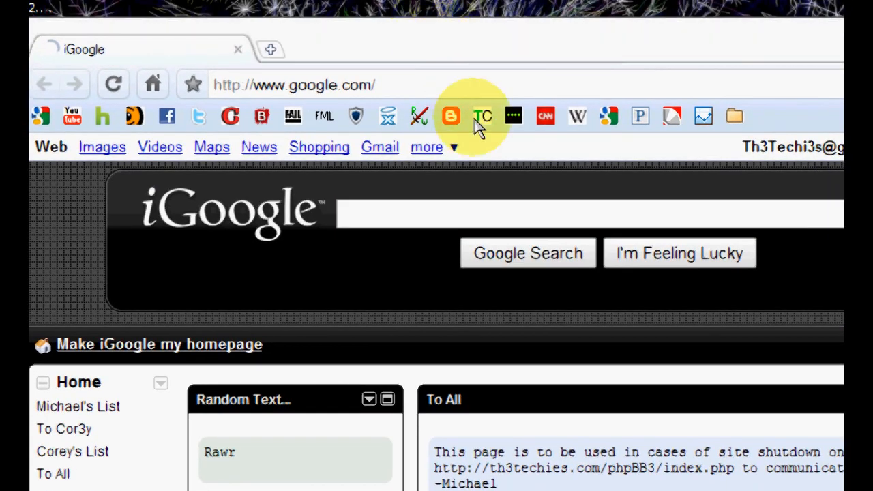
pyautogui.click(586, 215)
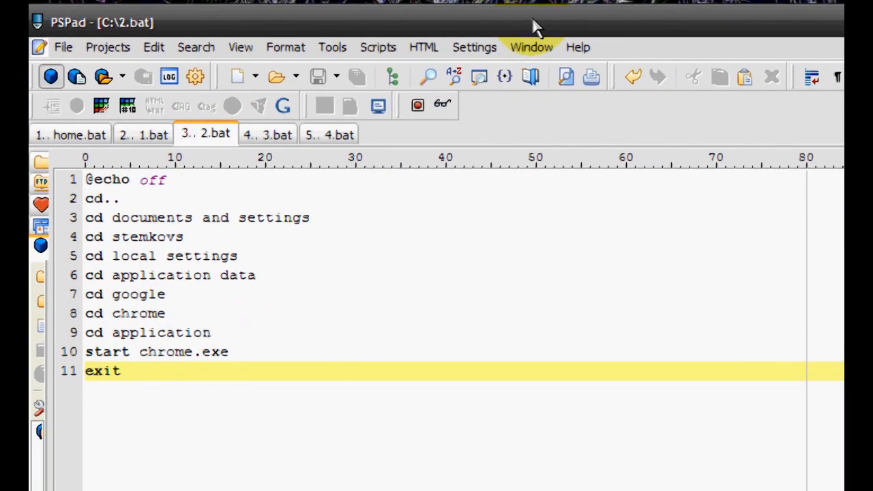
pyautogui.click(70, 134)
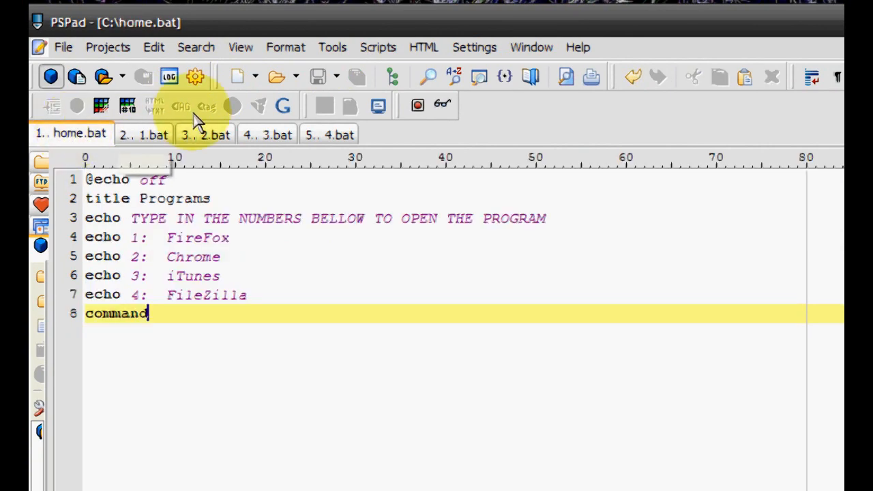